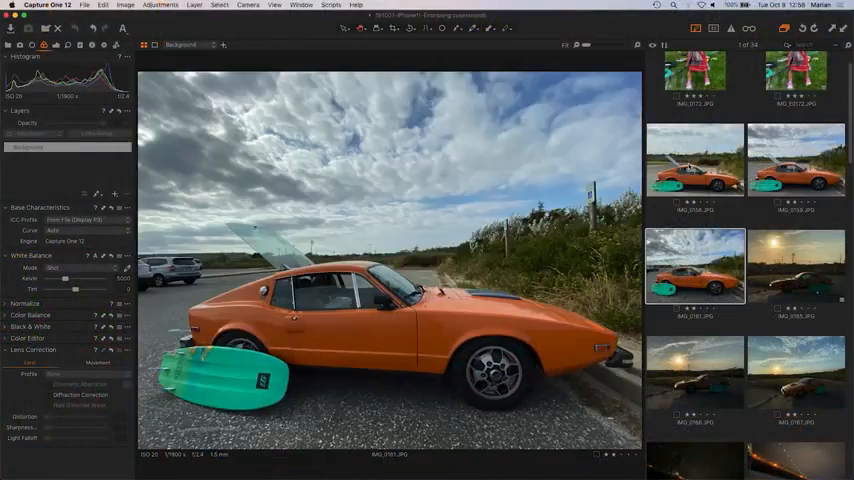
Deselect the orange car photo so the viewer shows 'No images selected'
click(796, 160)
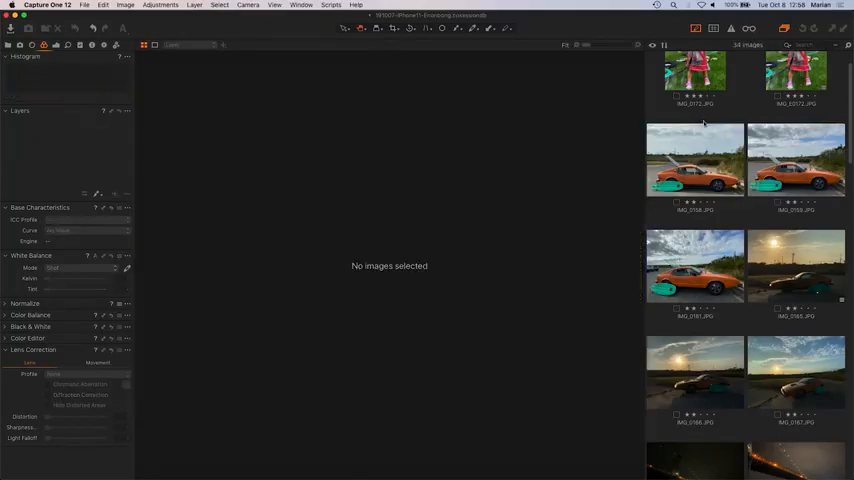
Reopen the daytime orange car photo, then bring up the sunset silhouette shot of the car
click(696, 264)
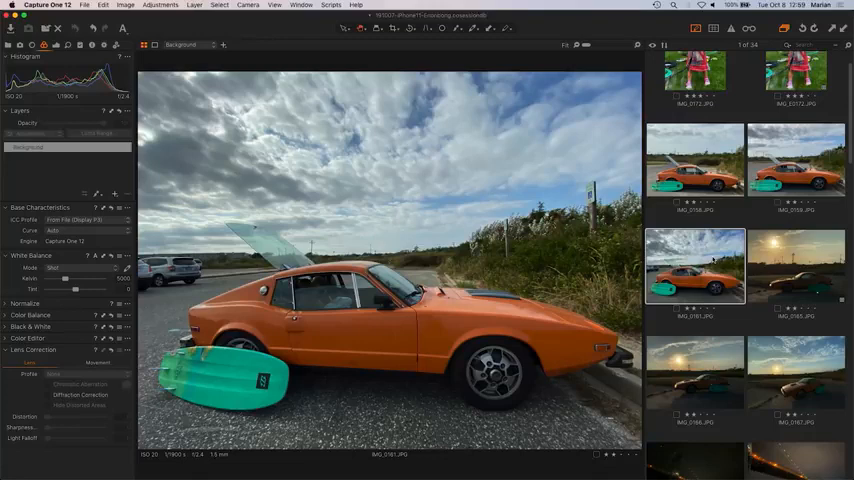
click(796, 160)
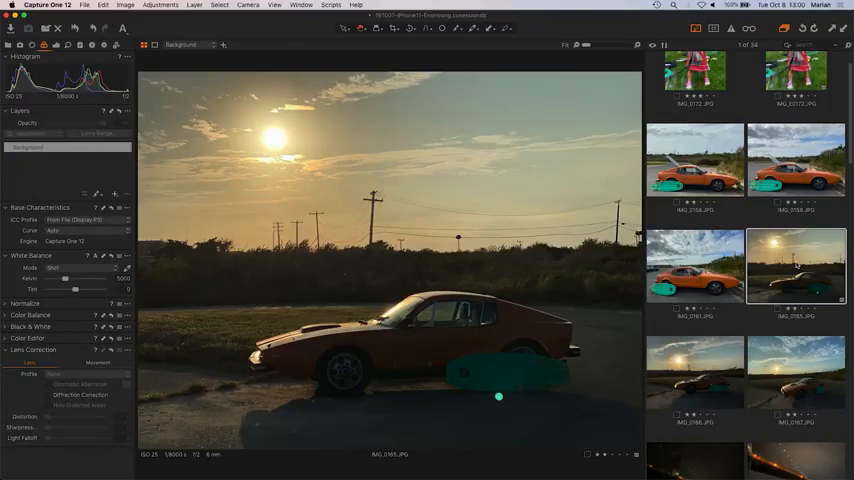
Step through another silhouette frame to the wide-angle sunset shot of the orange car
click(696, 372)
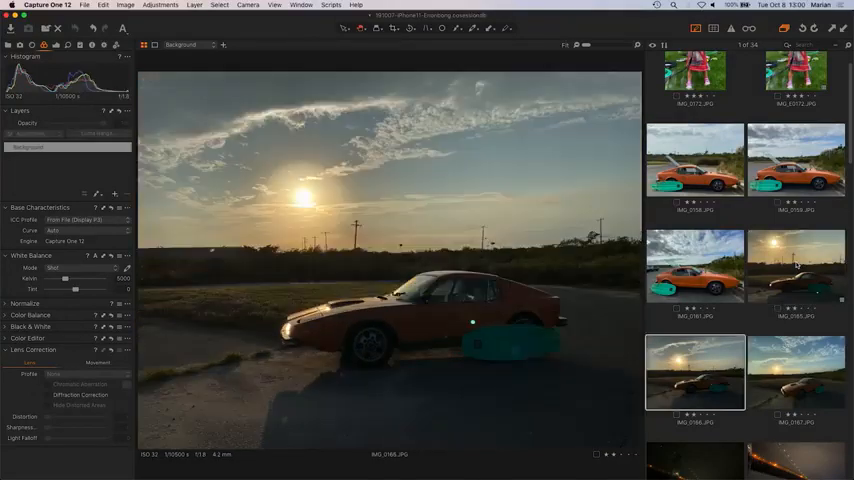
click(796, 372)
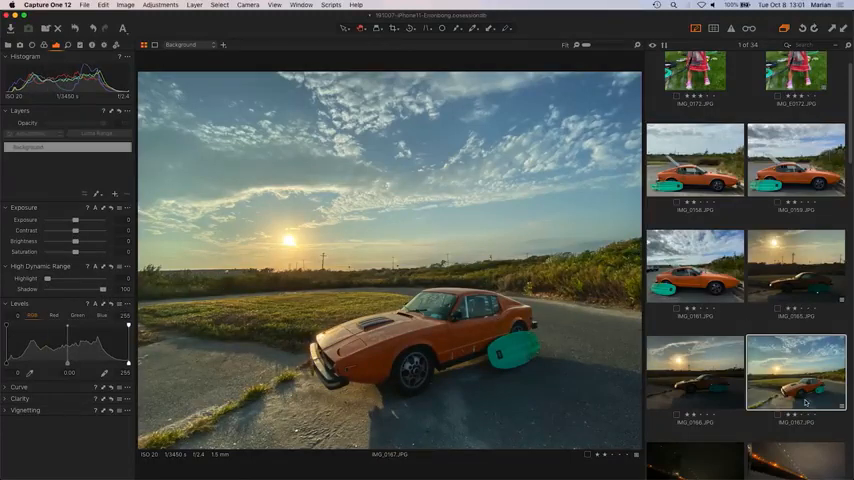
Show the bright, hazy backlit side view of the orange car with the teal board
click(796, 264)
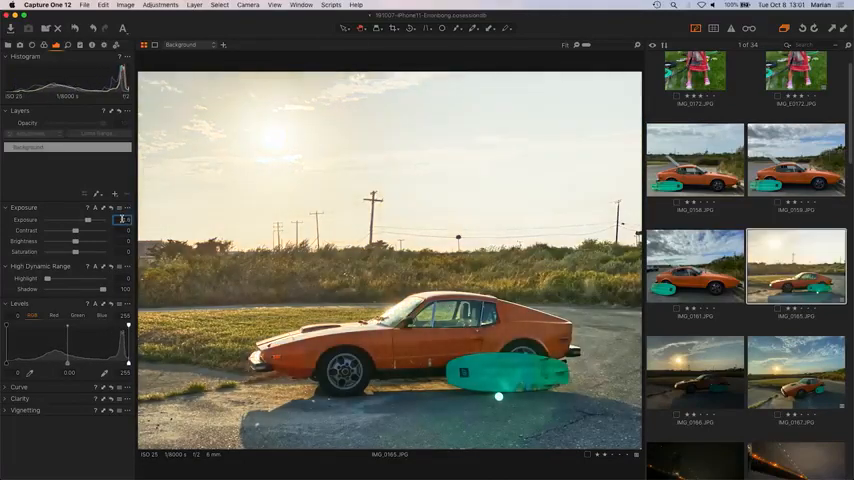
click(796, 372)
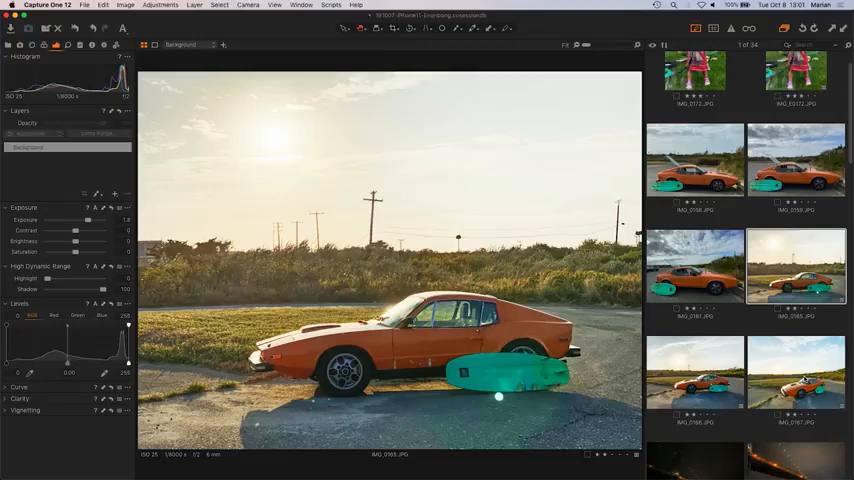
Scroll the browser down to the edited night photo of the lit bridge and skyline
scroll(down, 3)
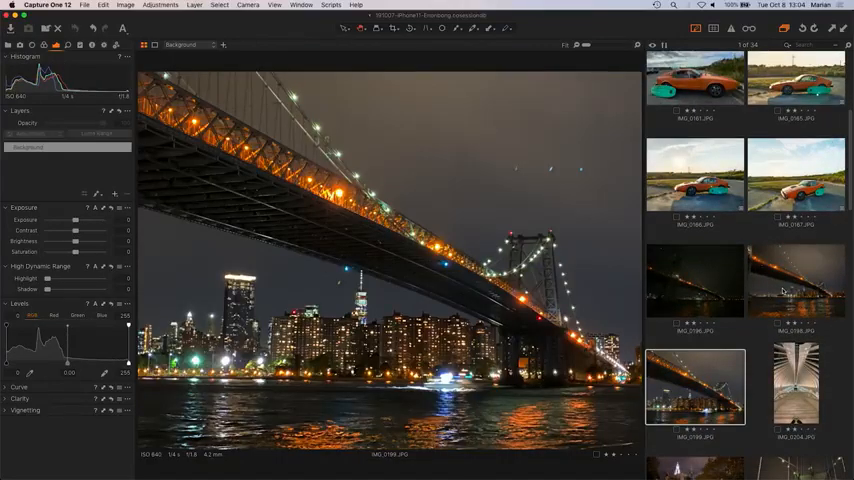
Select the darker, wider night shot of the whole bridge reflected on the water
click(796, 280)
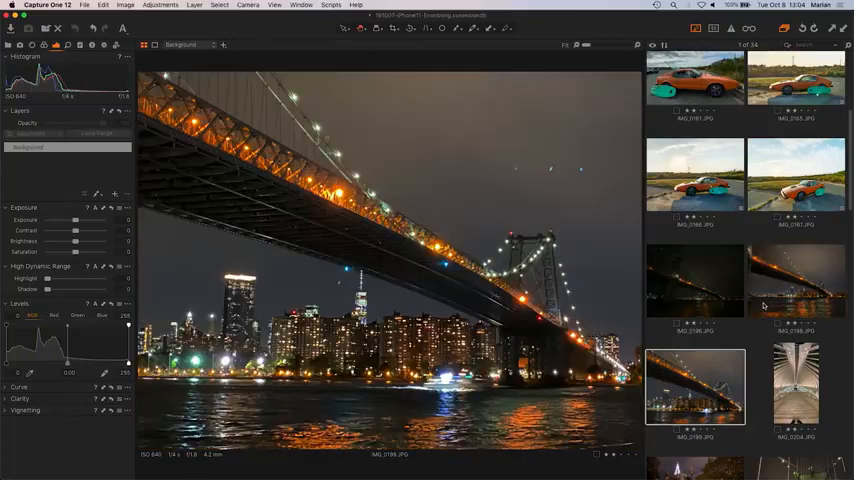
click(796, 280)
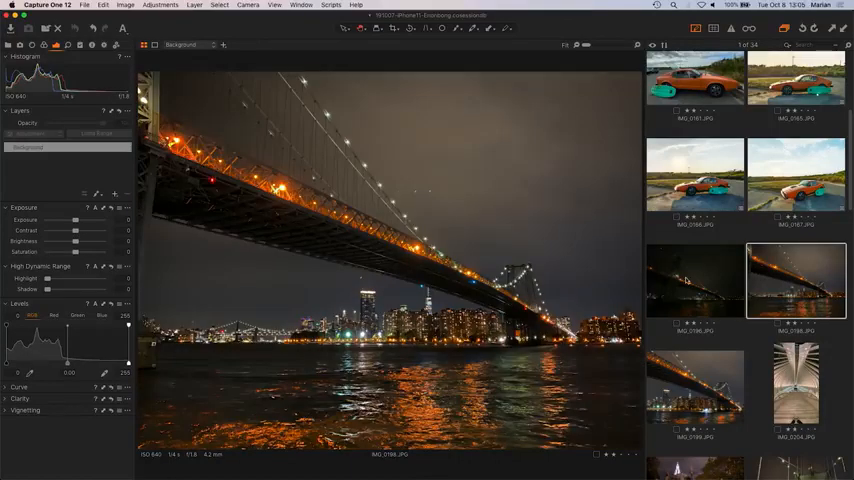
Select the very dark bridge photo and raise its exposure so towers and reflections appear
click(696, 280)
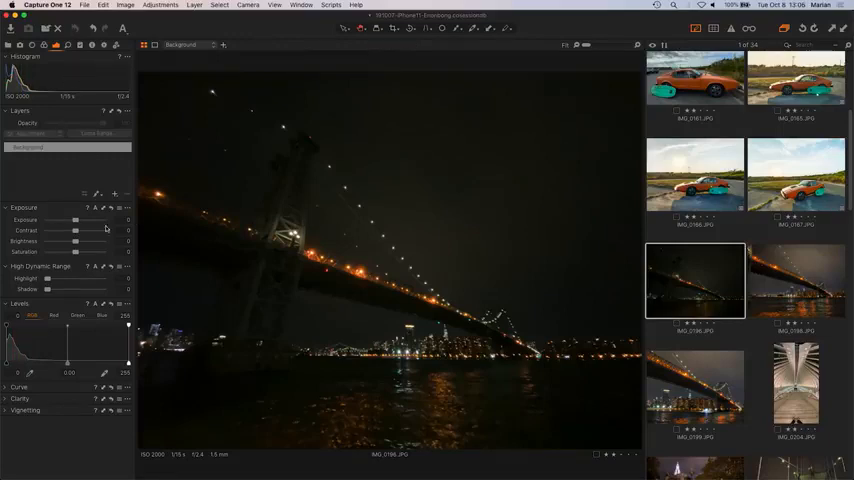
mouse_move(118, 286)
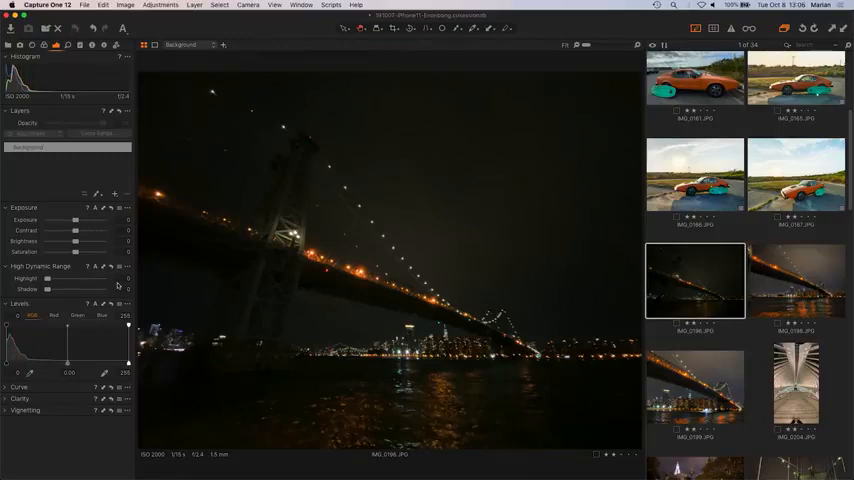
drag(76, 220, 78, 220)
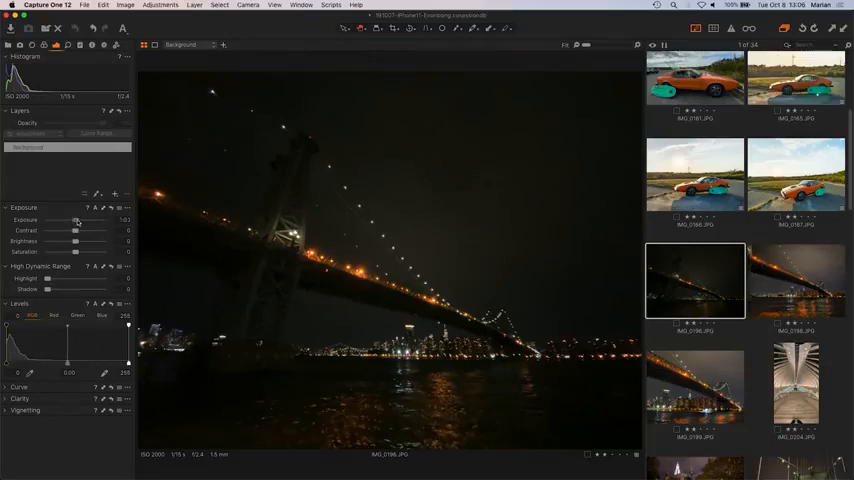
drag(76, 220, 100, 220)
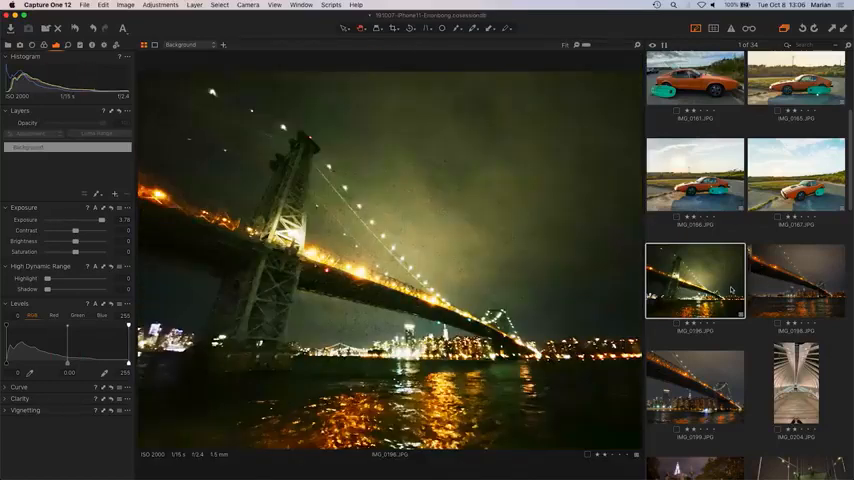
Return to the edited bridge photo, then show the night shot of the park fountain
click(796, 280)
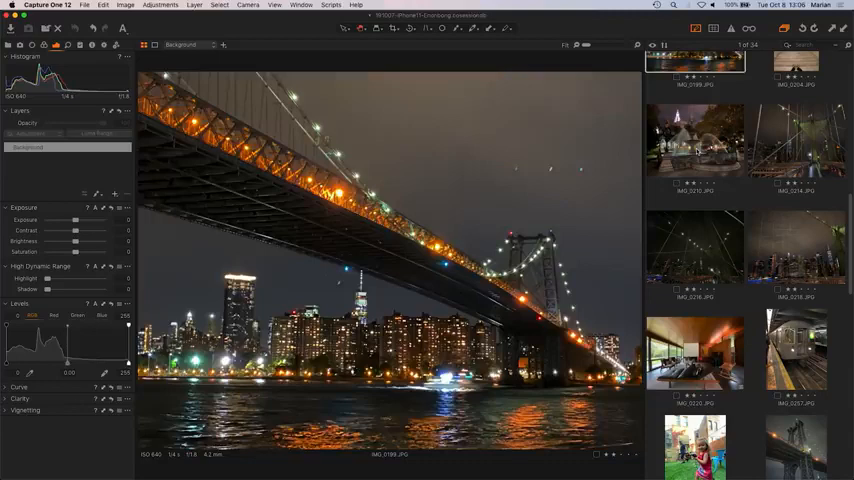
click(696, 140)
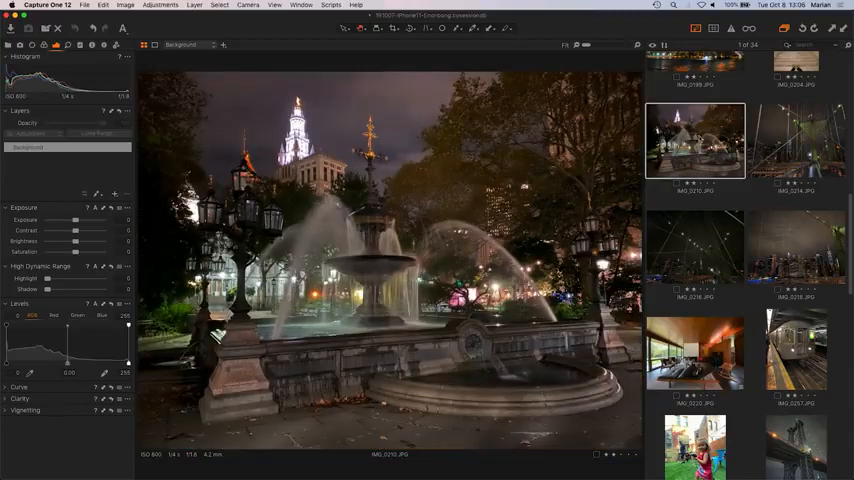
mouse_move(698, 138)
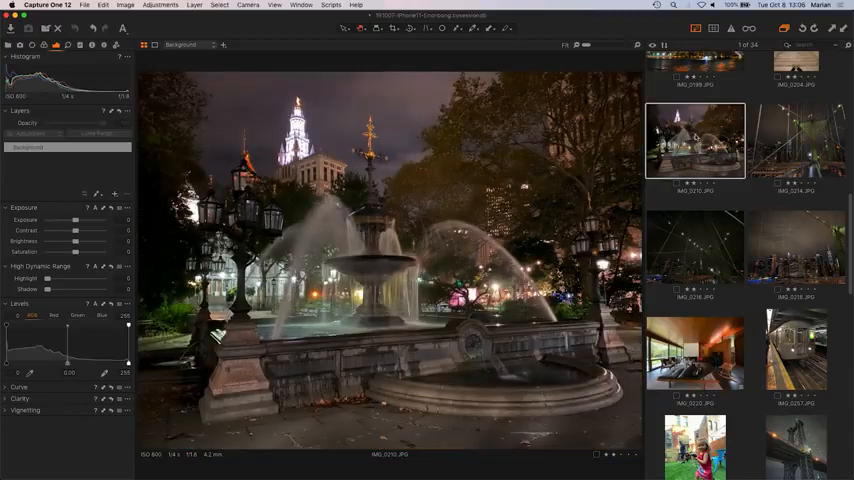
scroll(down, 3)
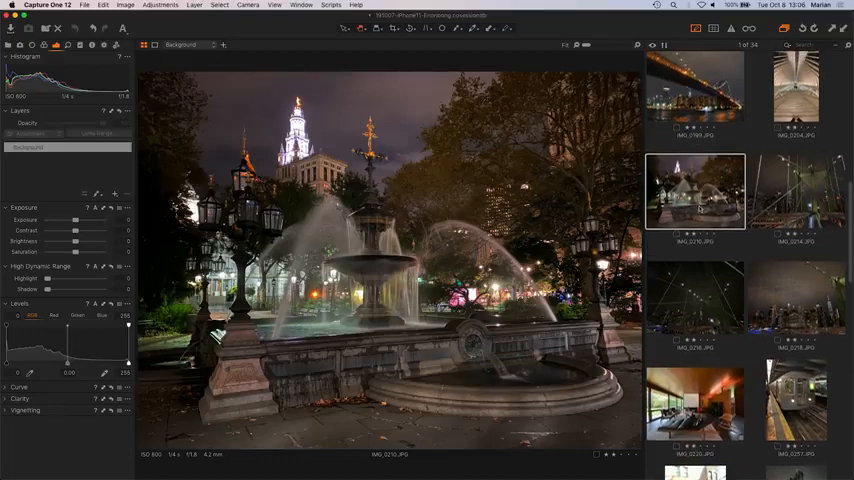
mouse_move(680, 216)
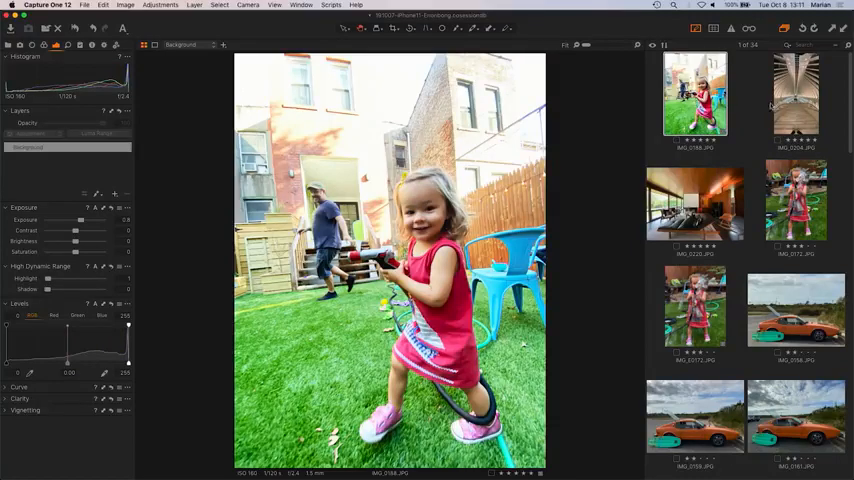
Show the kitesurfer jump photo with the export recipe settings open
click(796, 96)
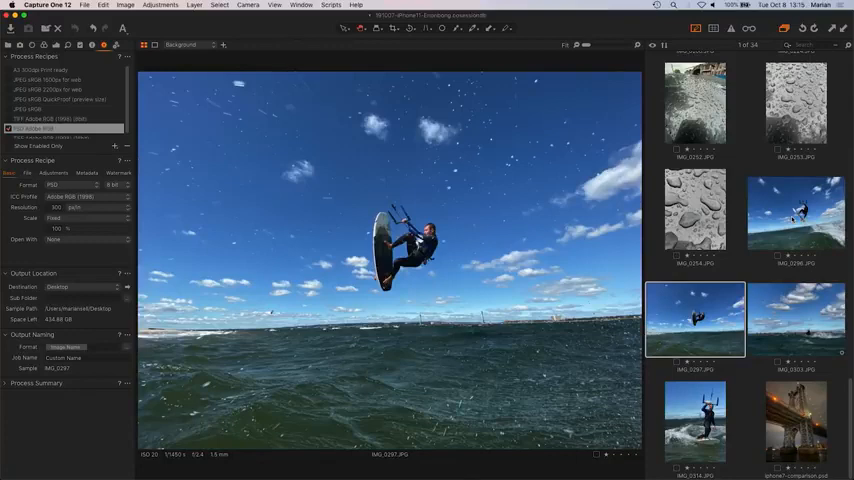
Browse the kitesurfing shots—close-up, wide clouds, both jumps—ending on the vertical riding shot
click(694, 420)
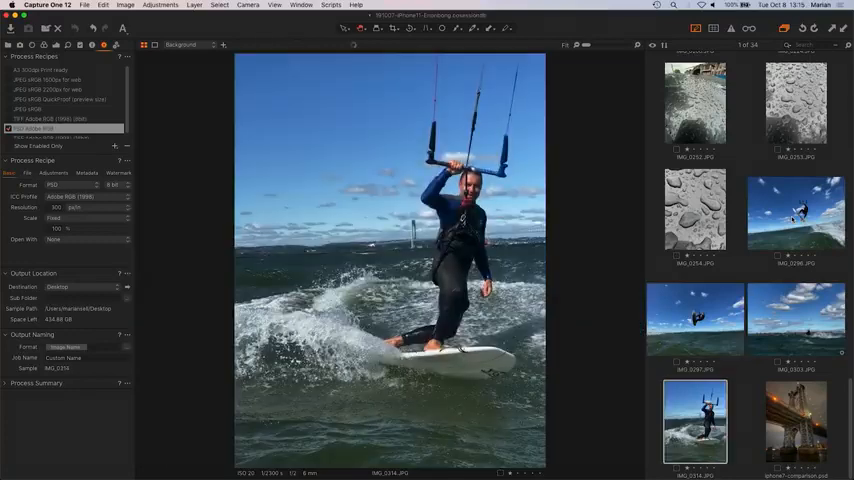
click(796, 320)
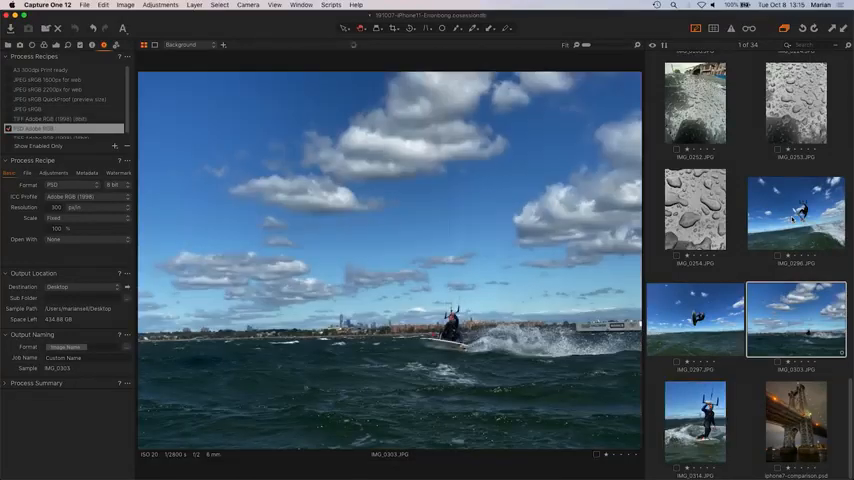
click(696, 318)
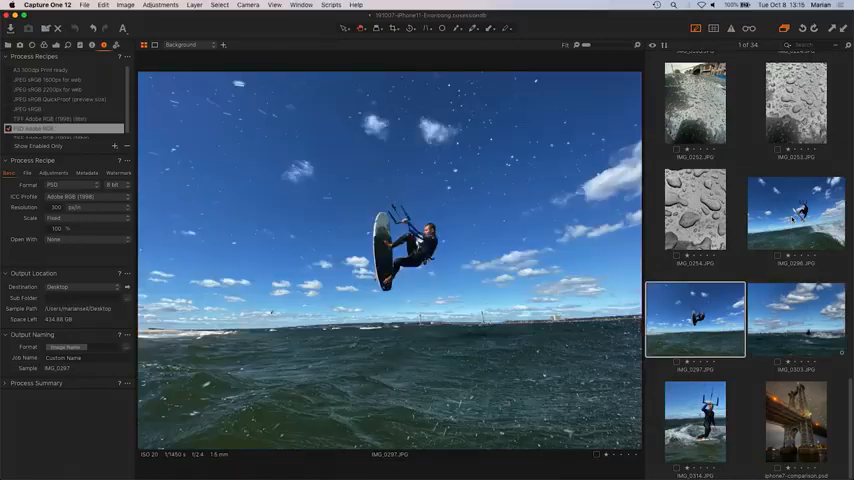
click(796, 212)
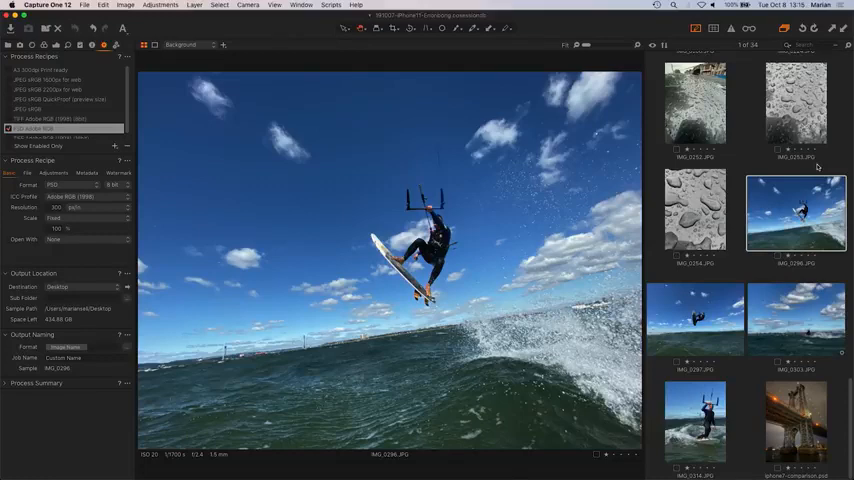
mouse_move(744, 172)
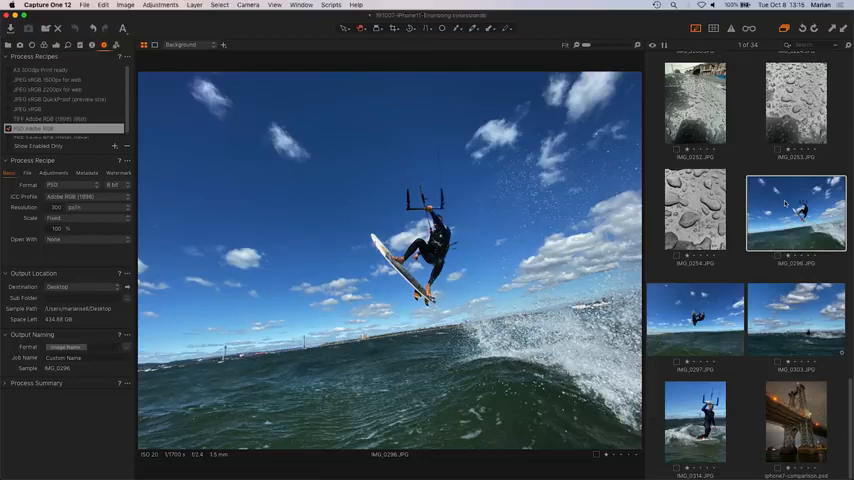
click(696, 318)
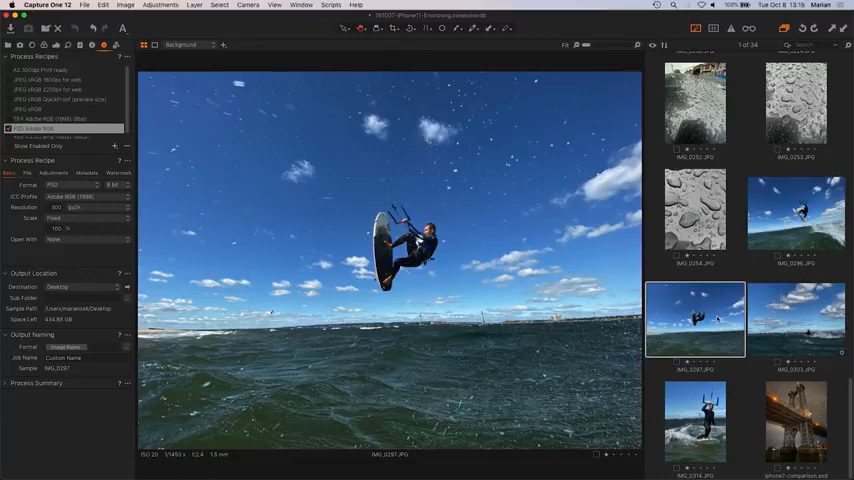
click(694, 420)
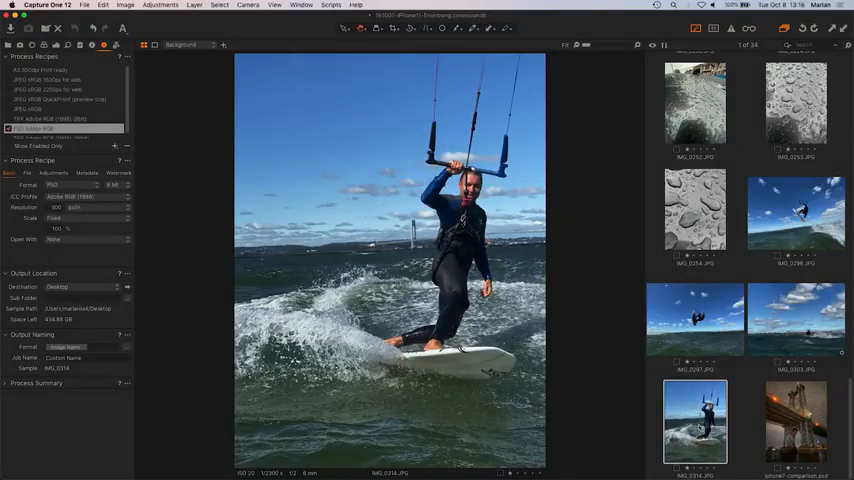
Select the next iPhone 11 test photo thumbnail in the browser
click(796, 320)
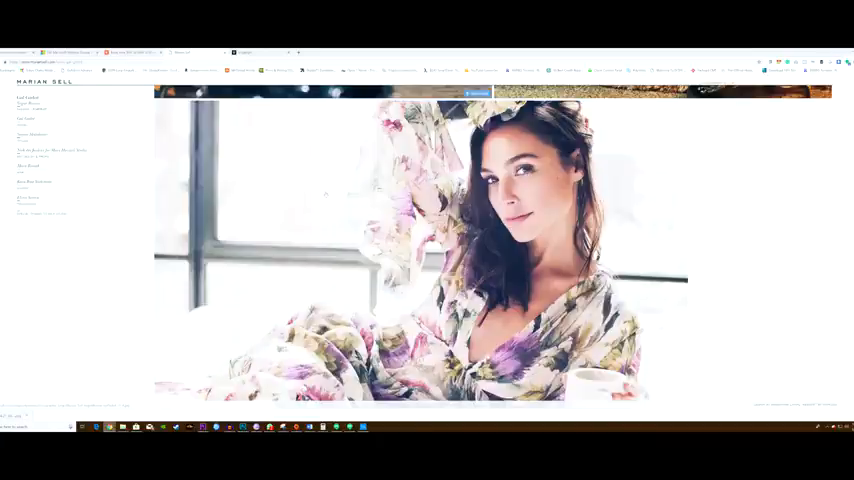
Scroll down the portfolio page to the grid of portrait thumbnails
scroll(down, 3)
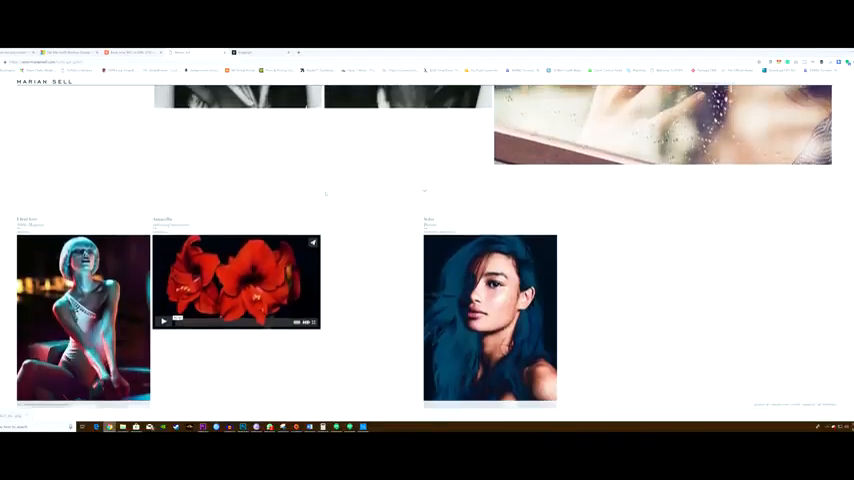